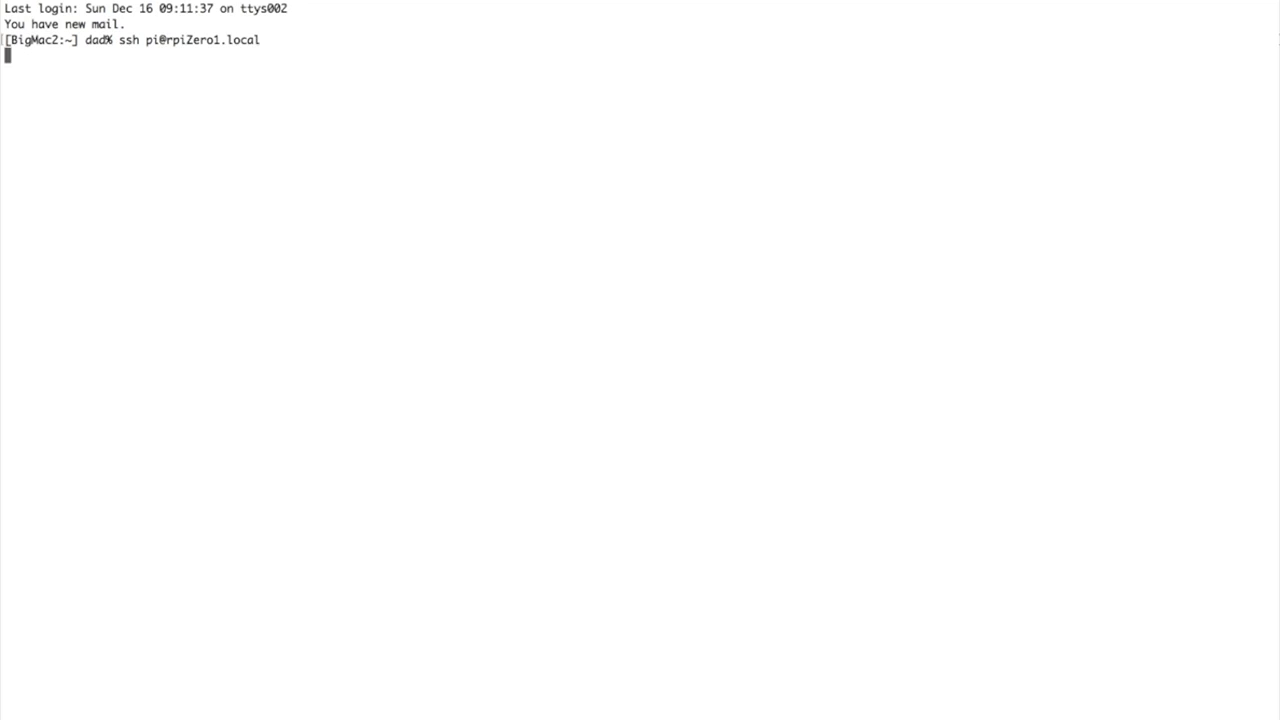
pyautogui.press('Return')
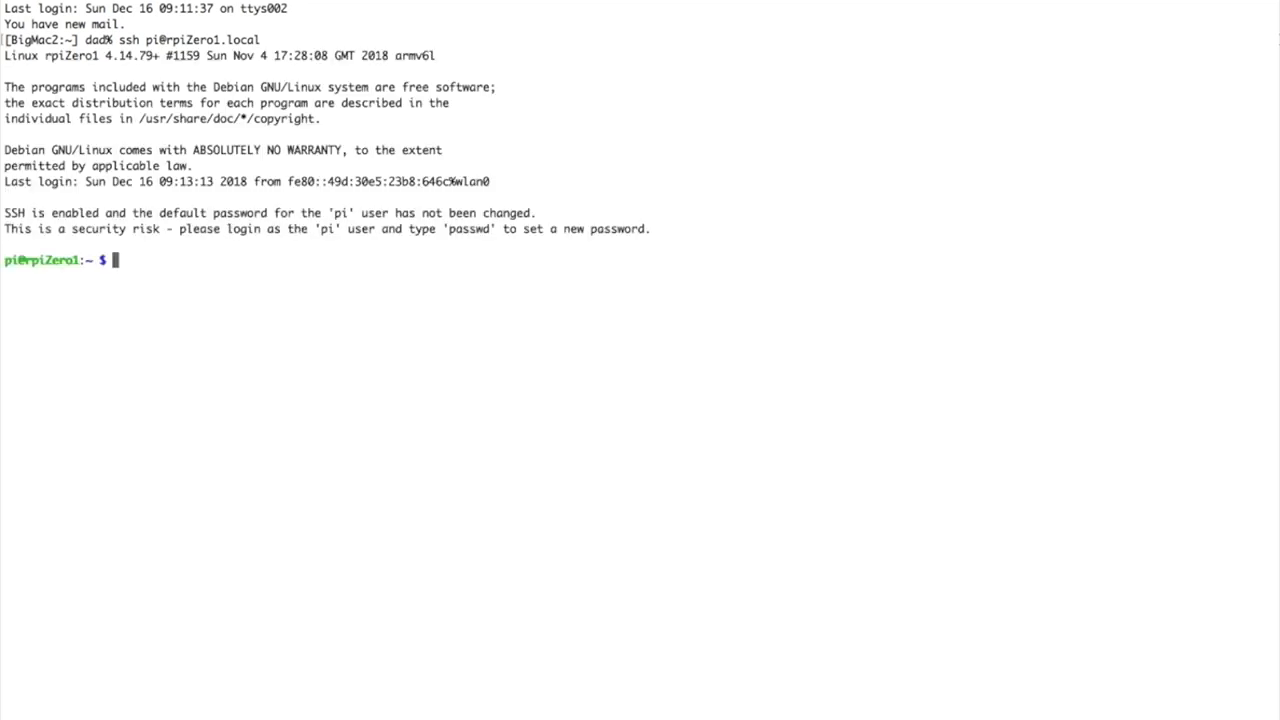
# Run ./waterFlowMeter.py on the Pi and end it so it reports 'counted 0 pulses'.
pyautogui.write('./wa')
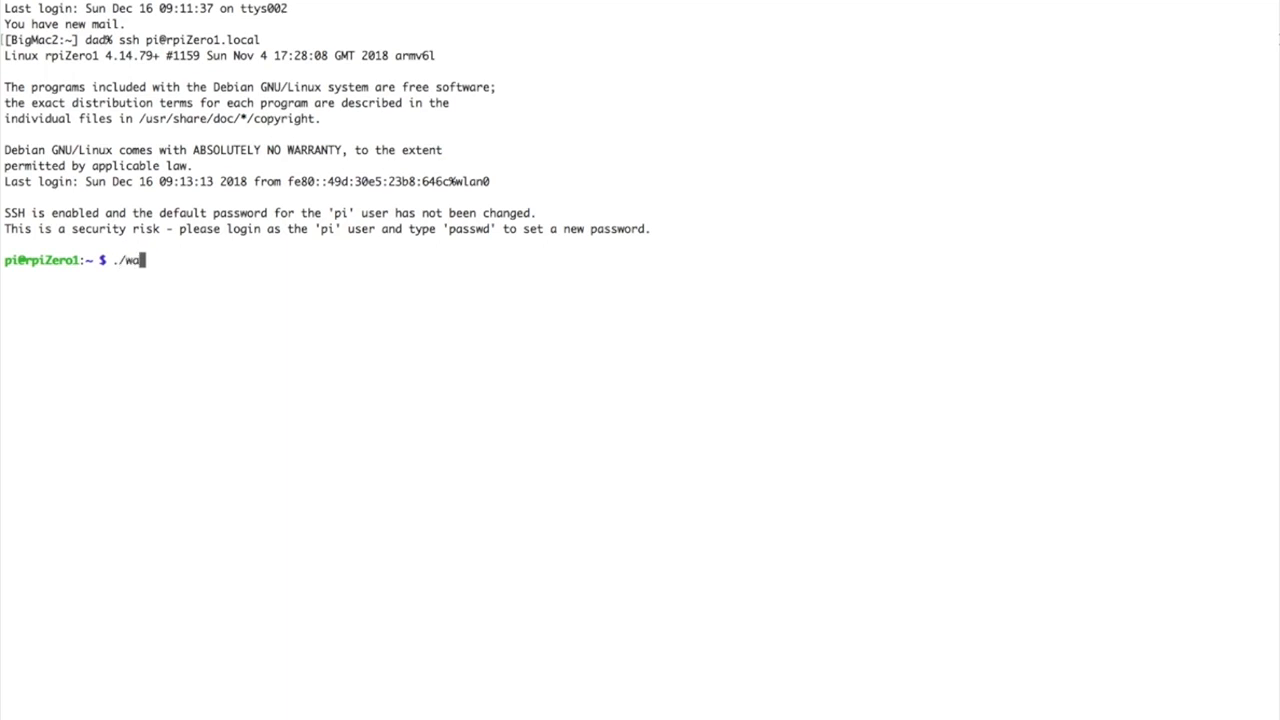
pyautogui.write('terFlowMeter.py')
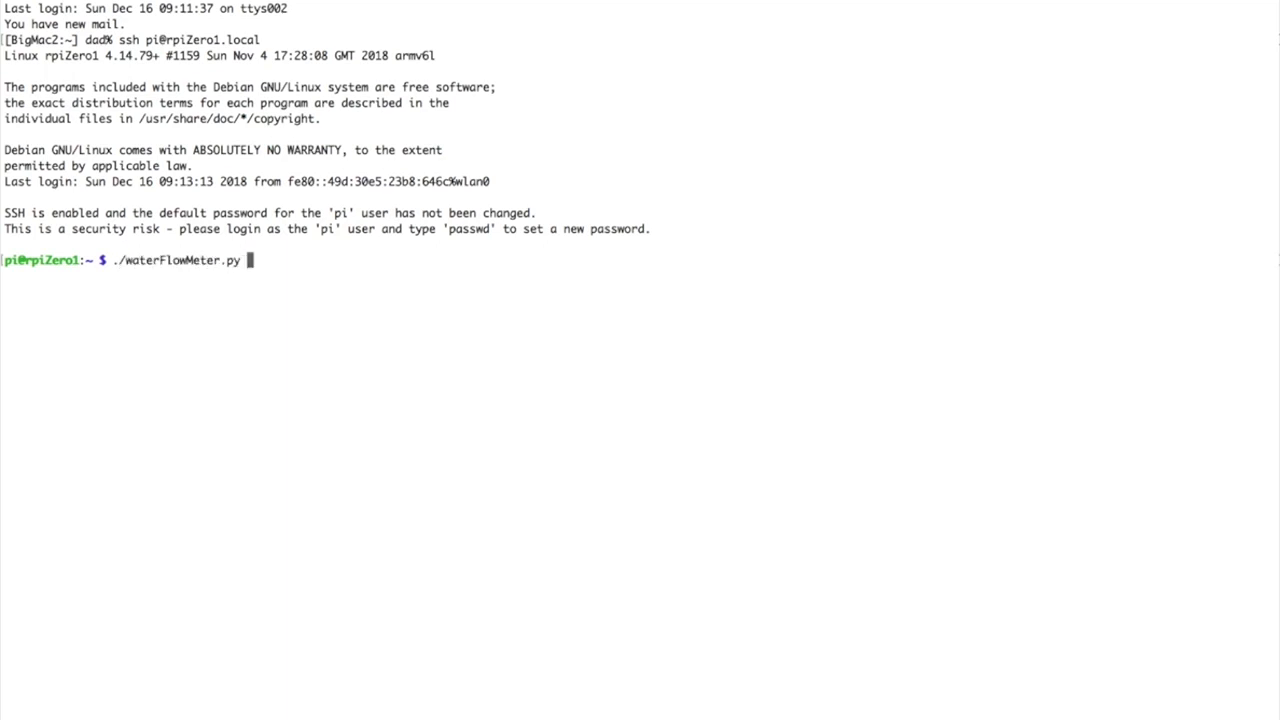
pyautogui.press('Return')
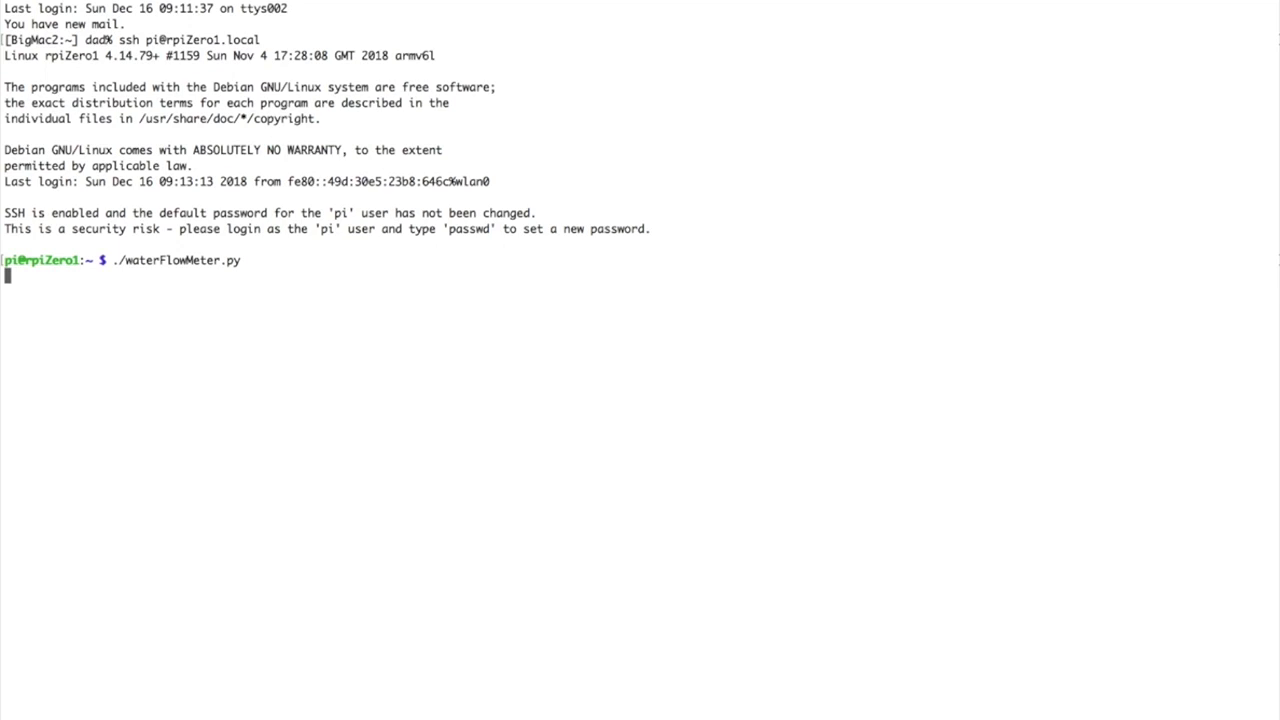
pyautogui.press('Return')
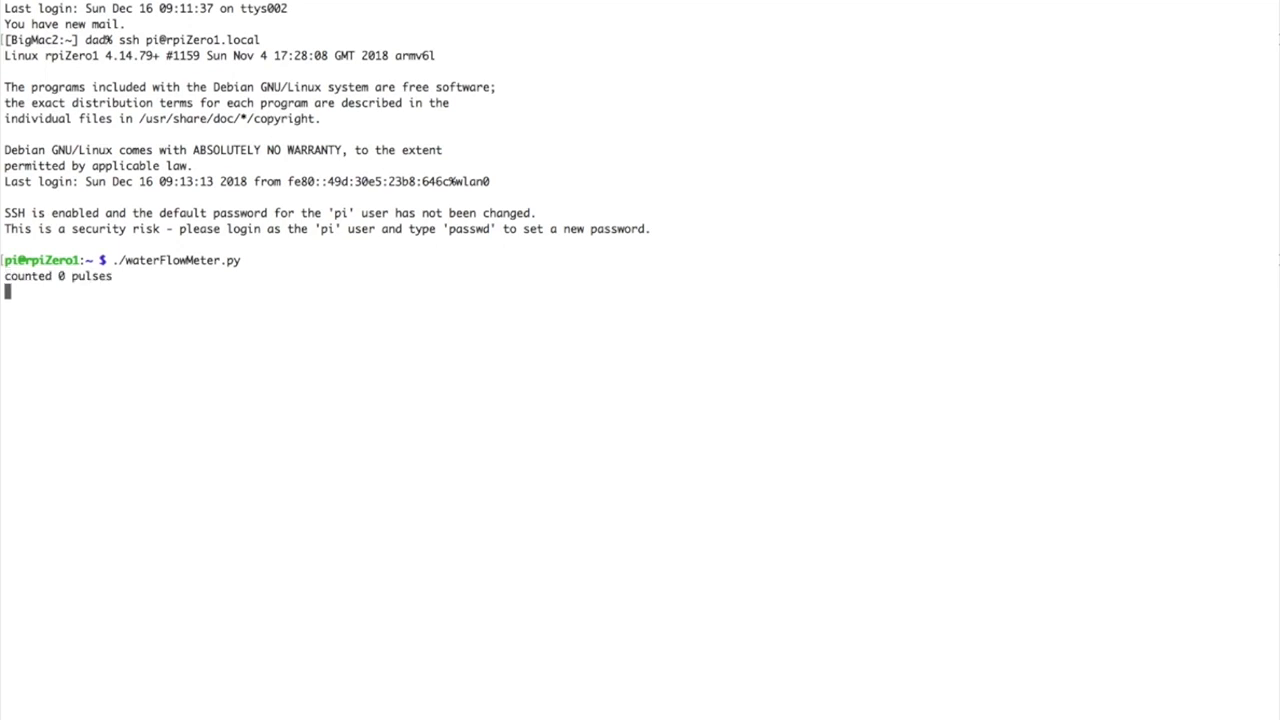